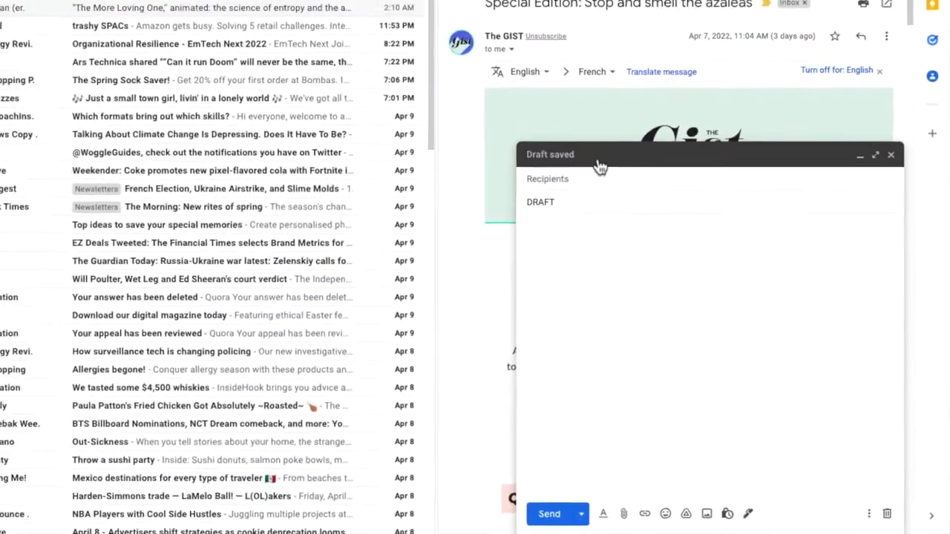
- Close the 'Draft saved' compose window for the DRAFT message
{"action": "left_click", "coordinate": [891, 154]}
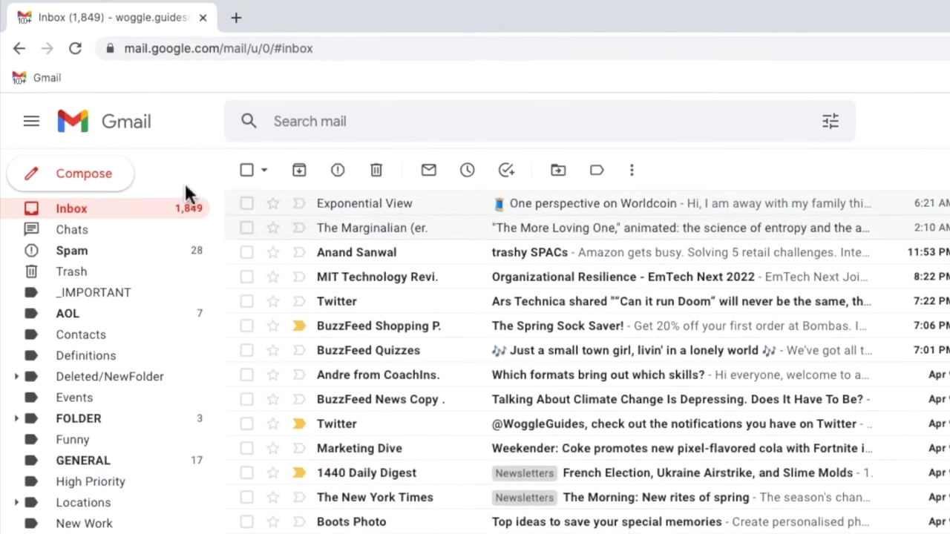
- Expand the sidebar's 'More' labels to show Drafts (52)
{"action": "scroll", "scroll_direction": "down", "scroll_amount": 3}
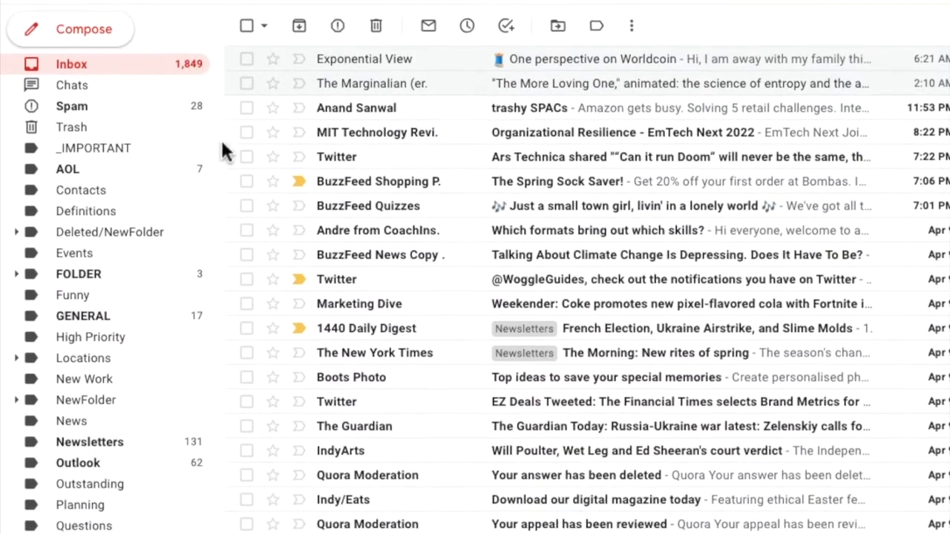
{"action": "scroll", "scroll_direction": "down", "scroll_amount": 3}
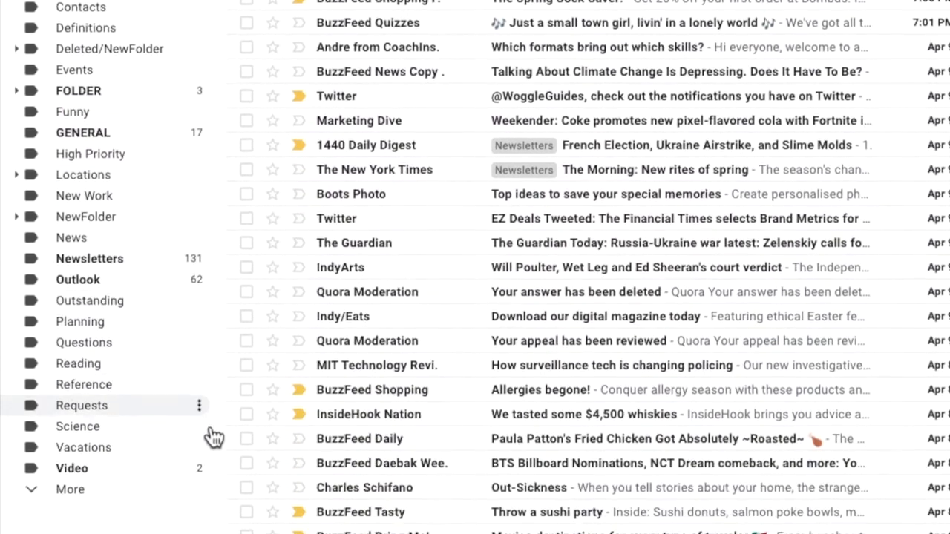
{"action": "scroll", "scroll_direction": "down", "scroll_amount": 3}
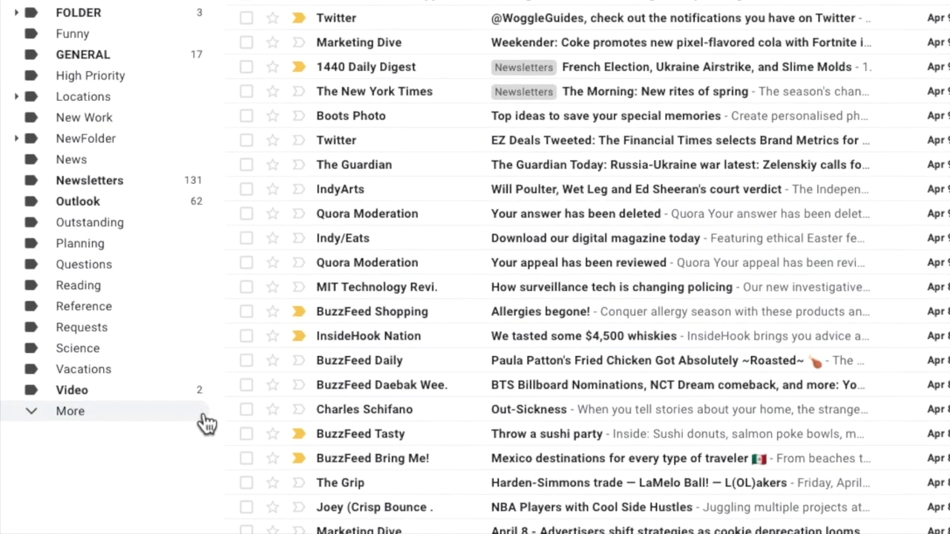
{"action": "left_click", "coordinate": [70, 411]}
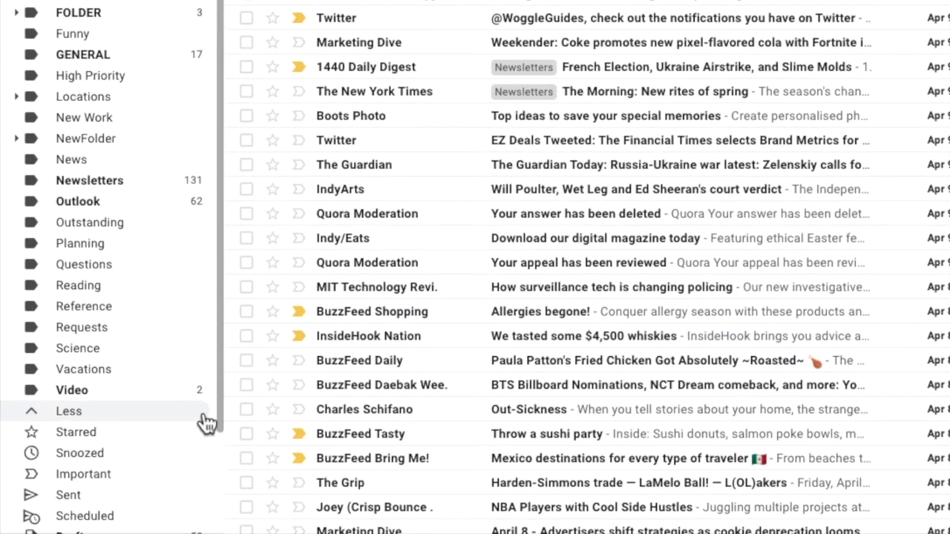
{"action": "scroll", "scroll_direction": "down", "scroll_amount": 3}
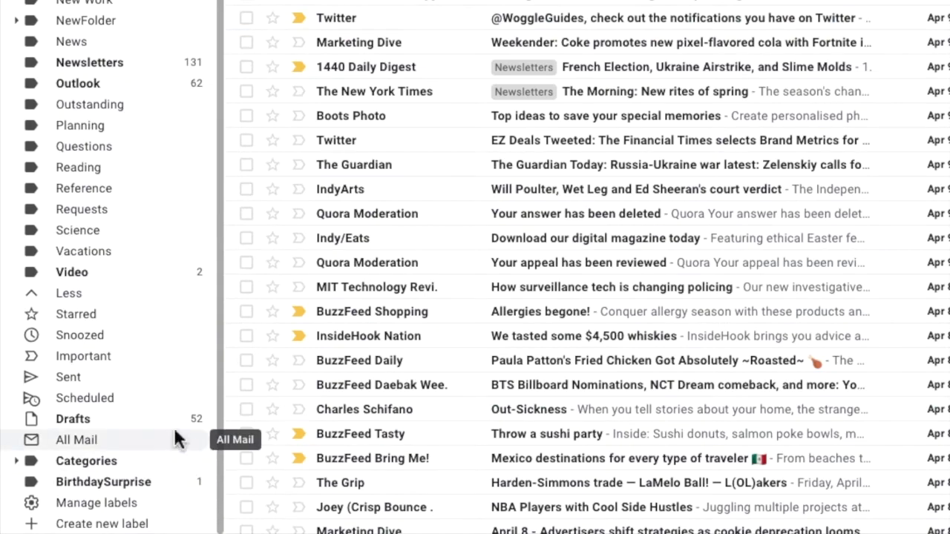
{"action": "mouse_move", "coordinate": [177, 429]}
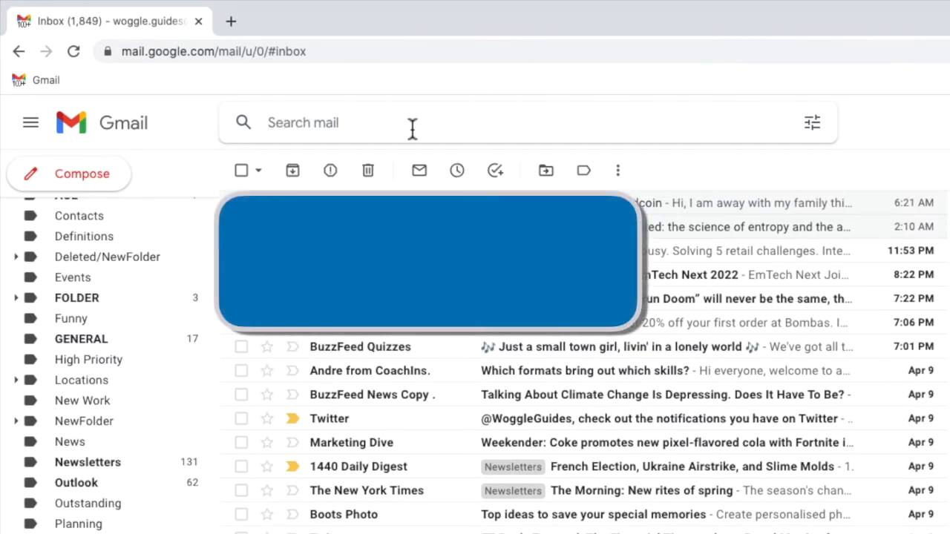
- Search the mailbox for 'in:draft', listing the 52 draft conversations
{"action": "type", "text": "in"}
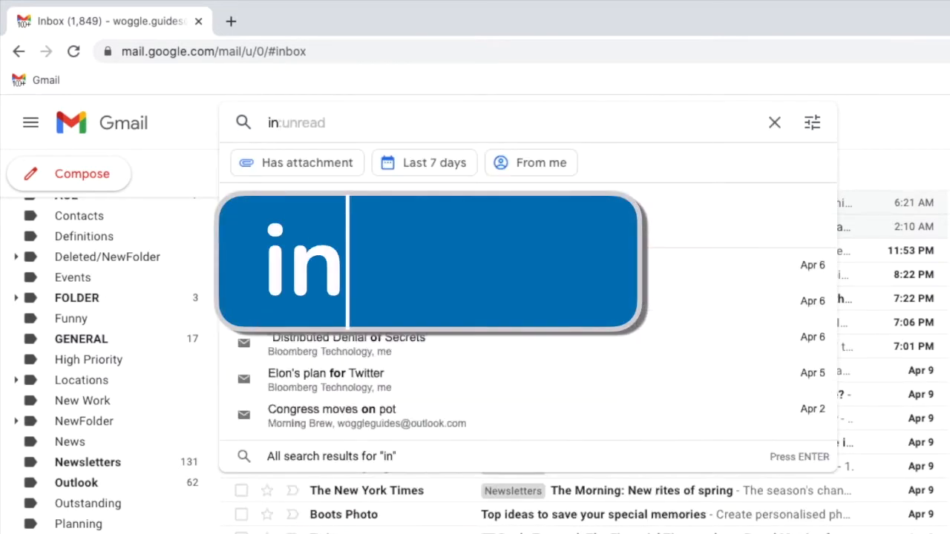
{"action": "type", "text": ":"}
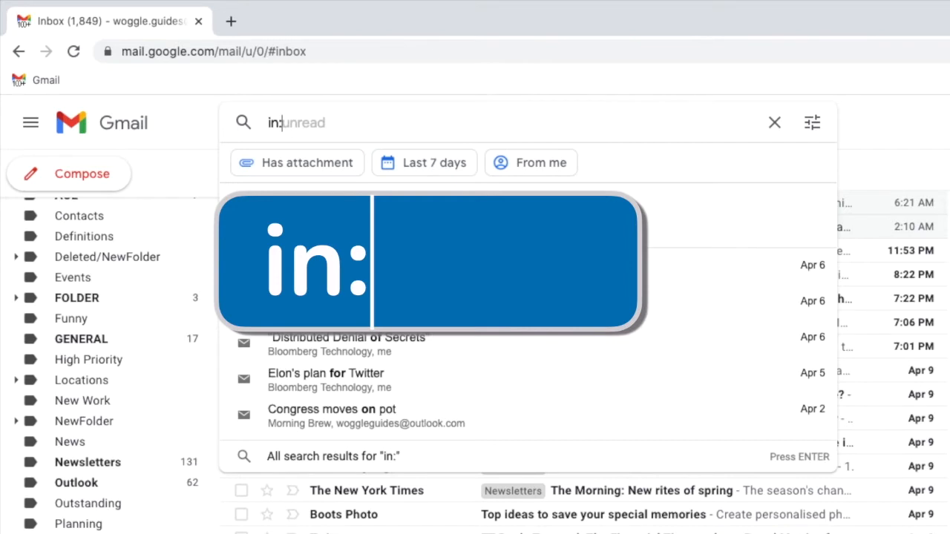
{"action": "type", "text": "draft"}
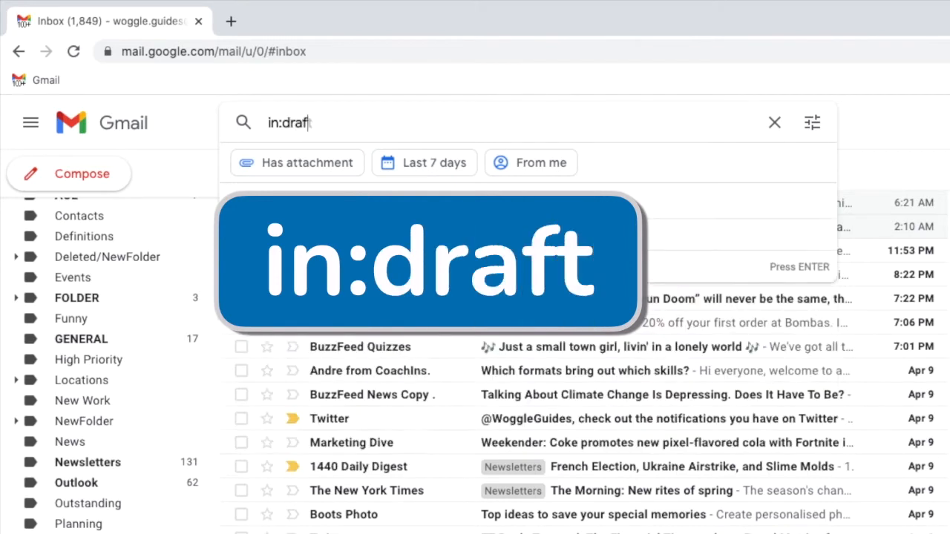
{"action": "key", "text": "Return"}
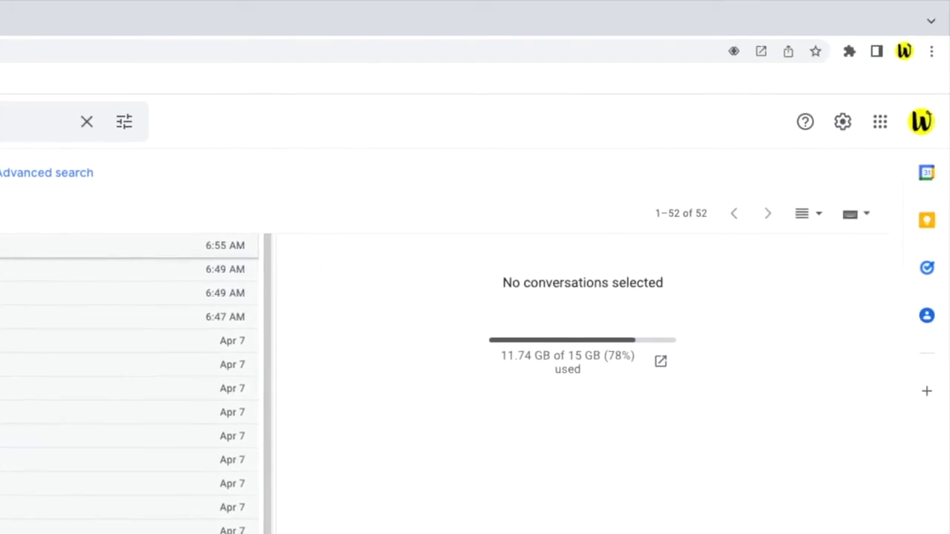
{"action": "mouse_move", "coordinate": [846, 152]}
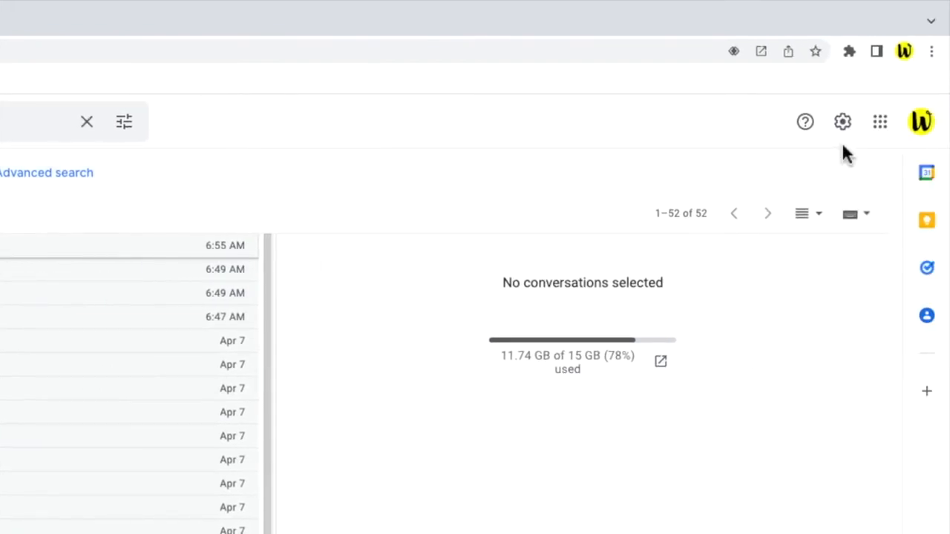
- Open the full Settings page from Quick settings, landing on the General tab
{"action": "left_click", "coordinate": [843, 121]}
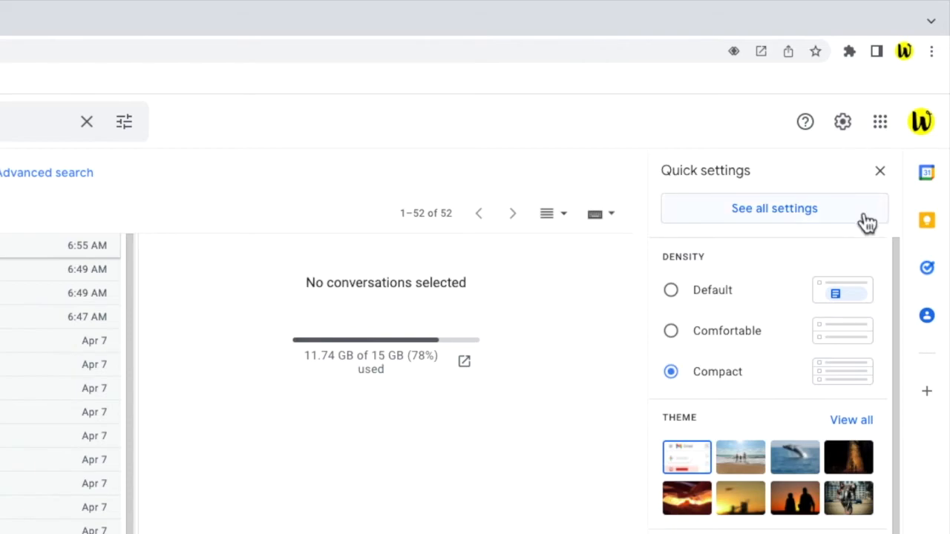
{"action": "left_click", "coordinate": [774, 208]}
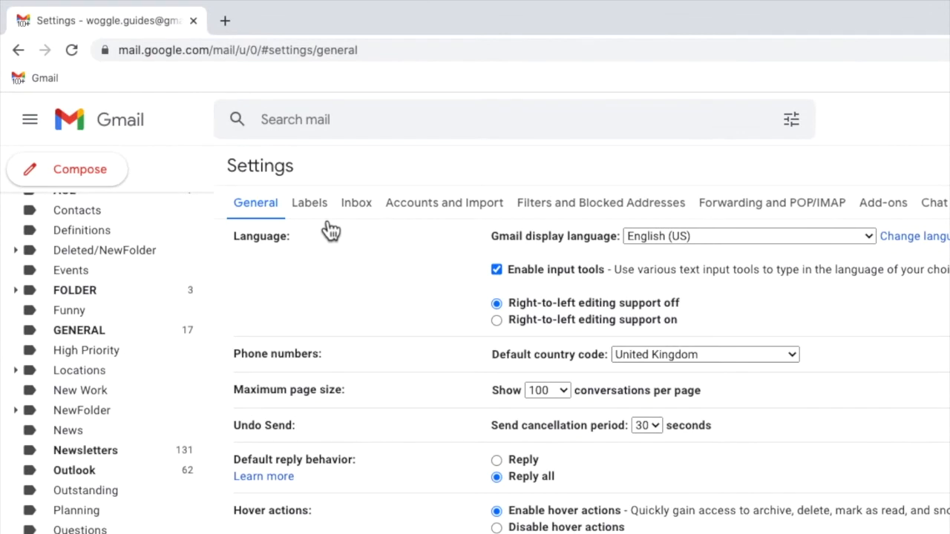
- On the Labels settings tab, set Drafts to 'show' in the label list
{"action": "left_click", "coordinate": [309, 203]}
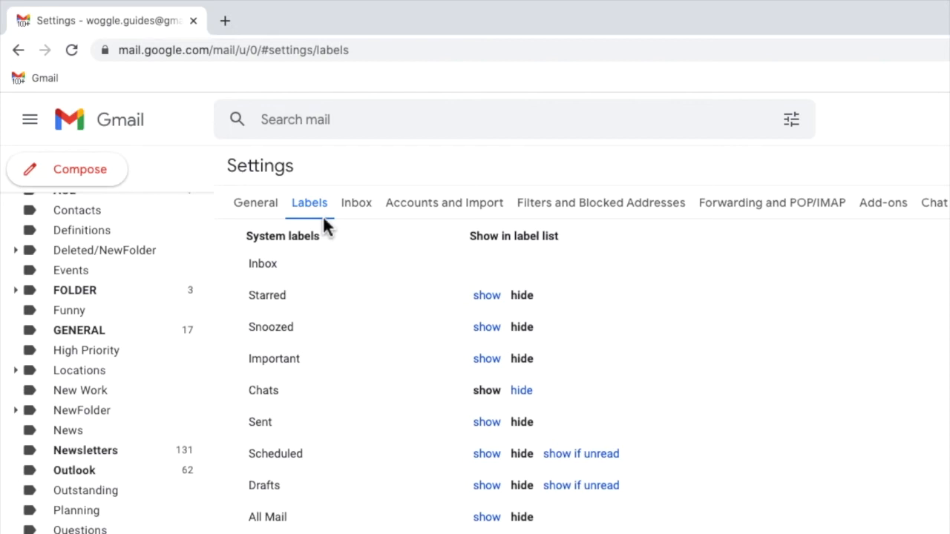
{"action": "scroll", "scroll_direction": "down", "scroll_amount": 3}
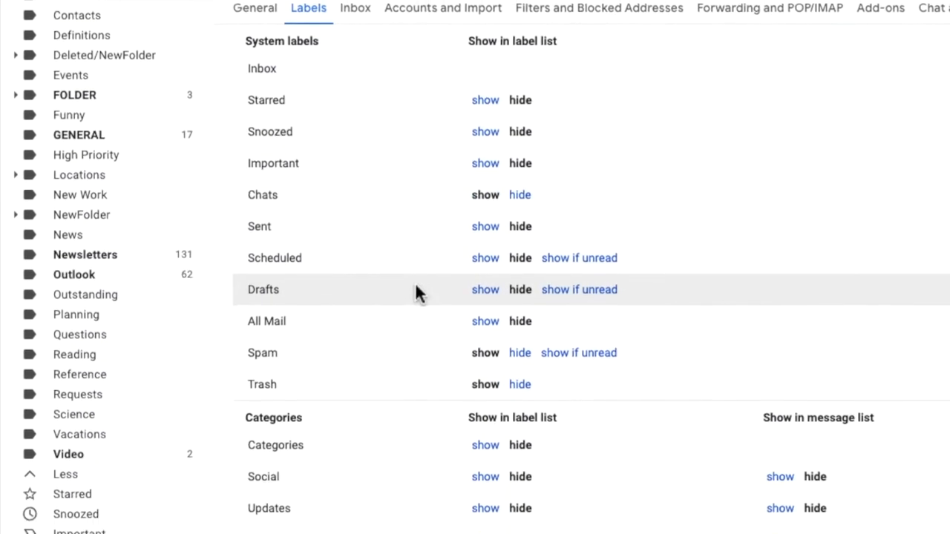
{"action": "scroll", "scroll_direction": "down", "scroll_amount": 3}
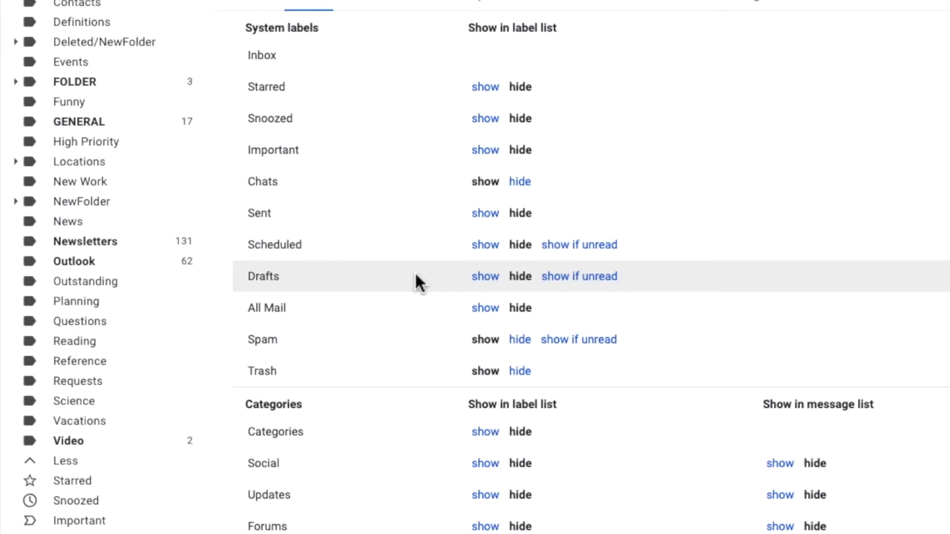
{"action": "mouse_move", "coordinate": [440, 296]}
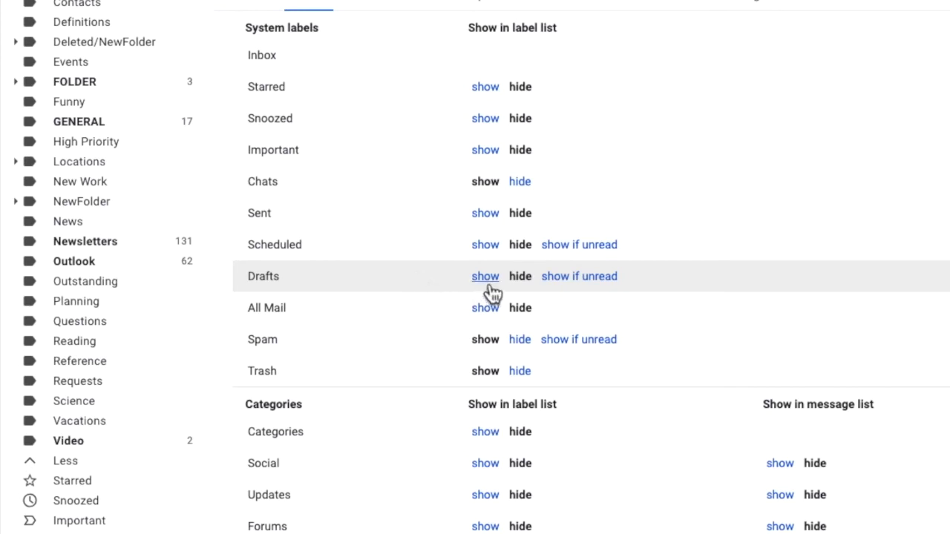
{"action": "left_click", "coordinate": [485, 276]}
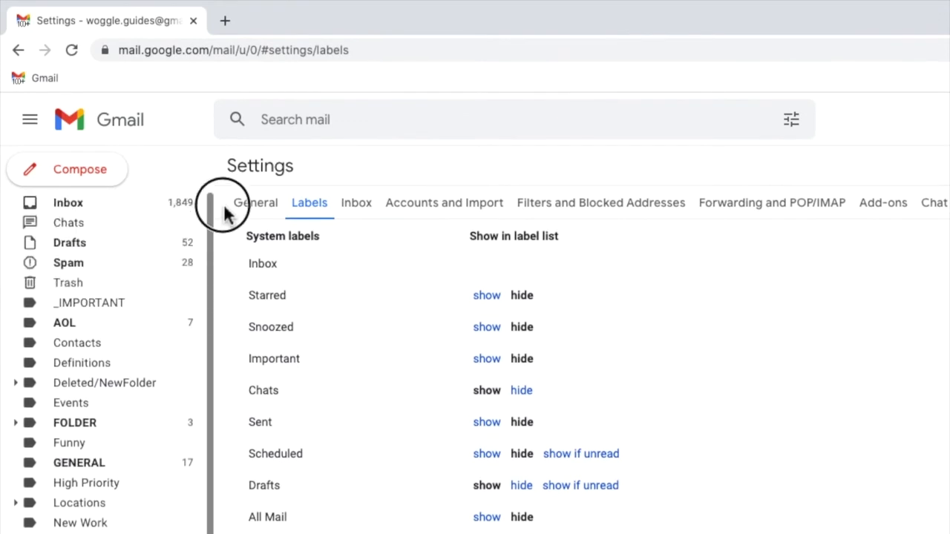
{"action": "mouse_move", "coordinate": [134, 258]}
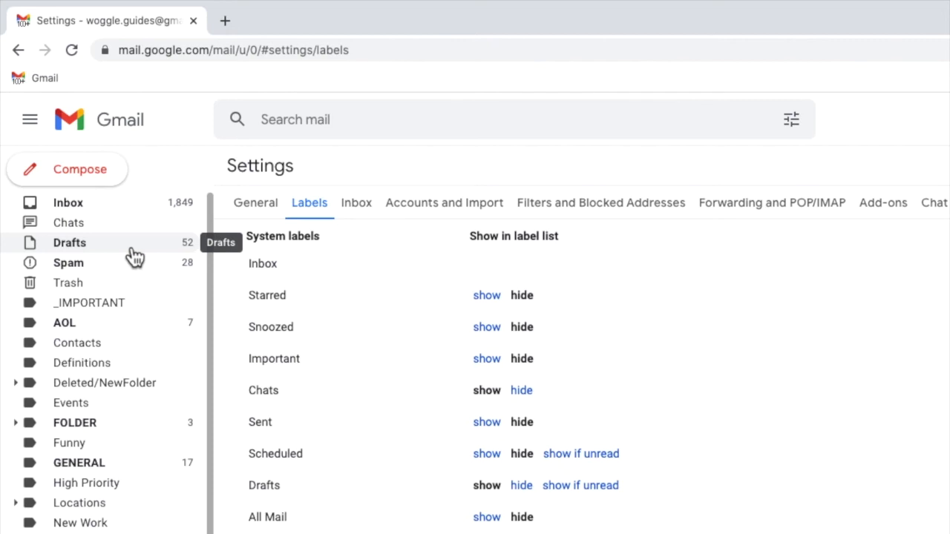
- Open Drafts from the left sidebar to list the 52 saved drafts
{"action": "left_click", "coordinate": [69, 242]}
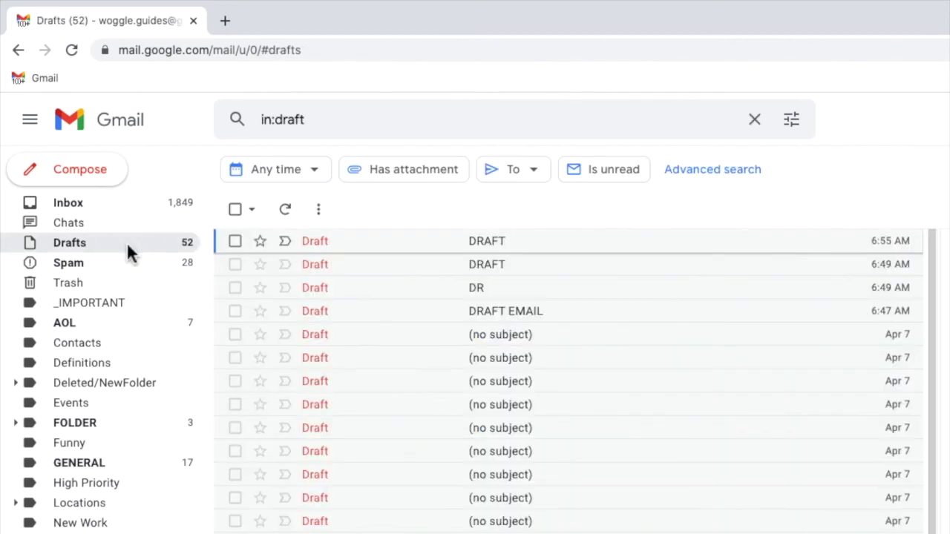